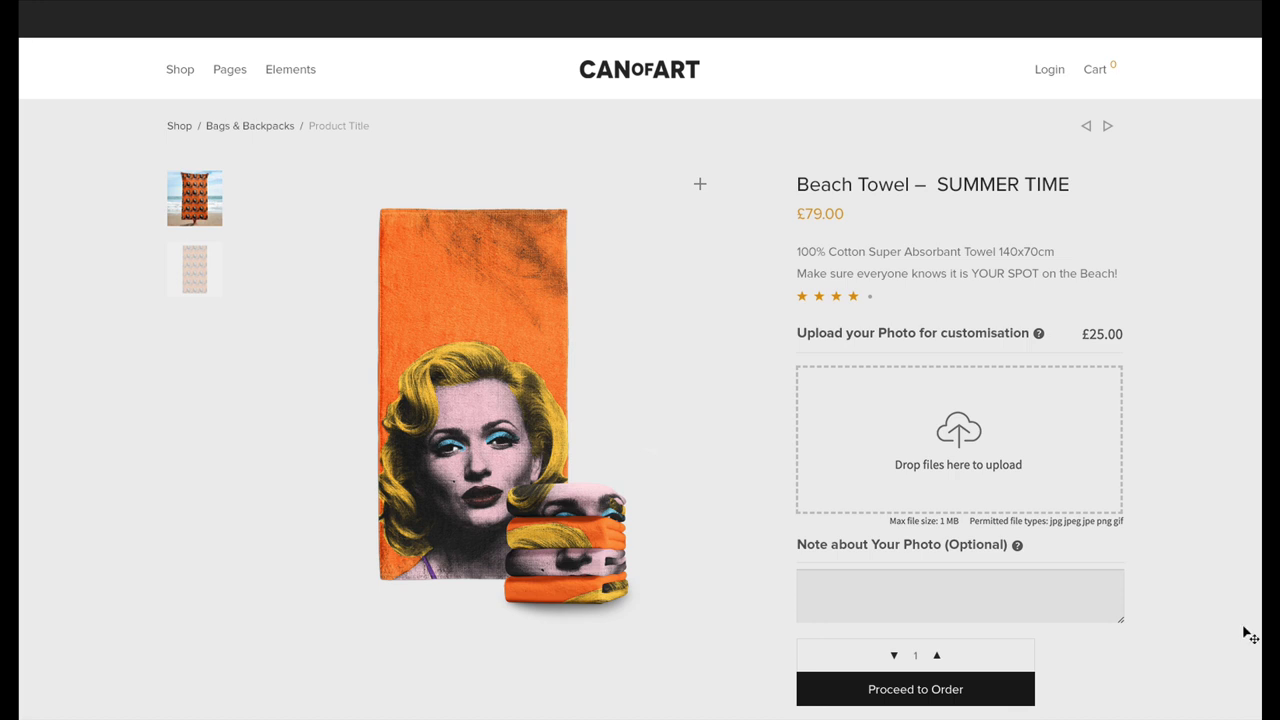
mouse_move(996, 498)
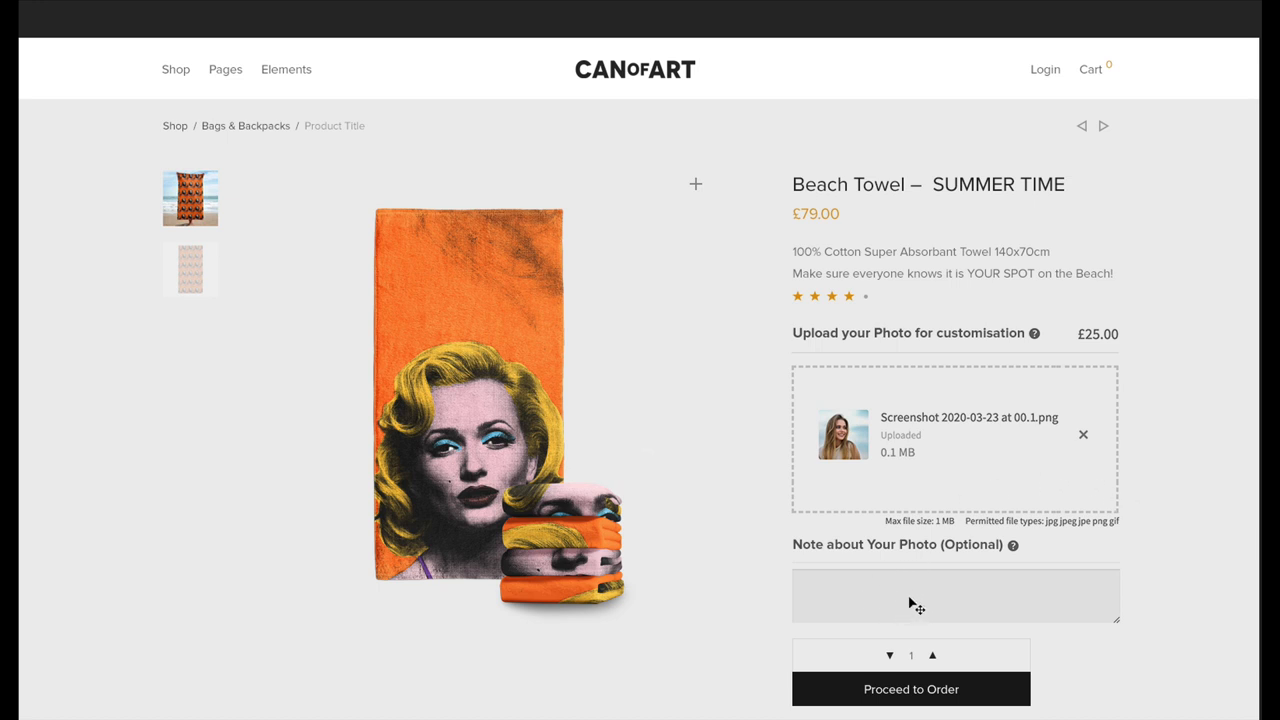
mouse_move(904, 700)
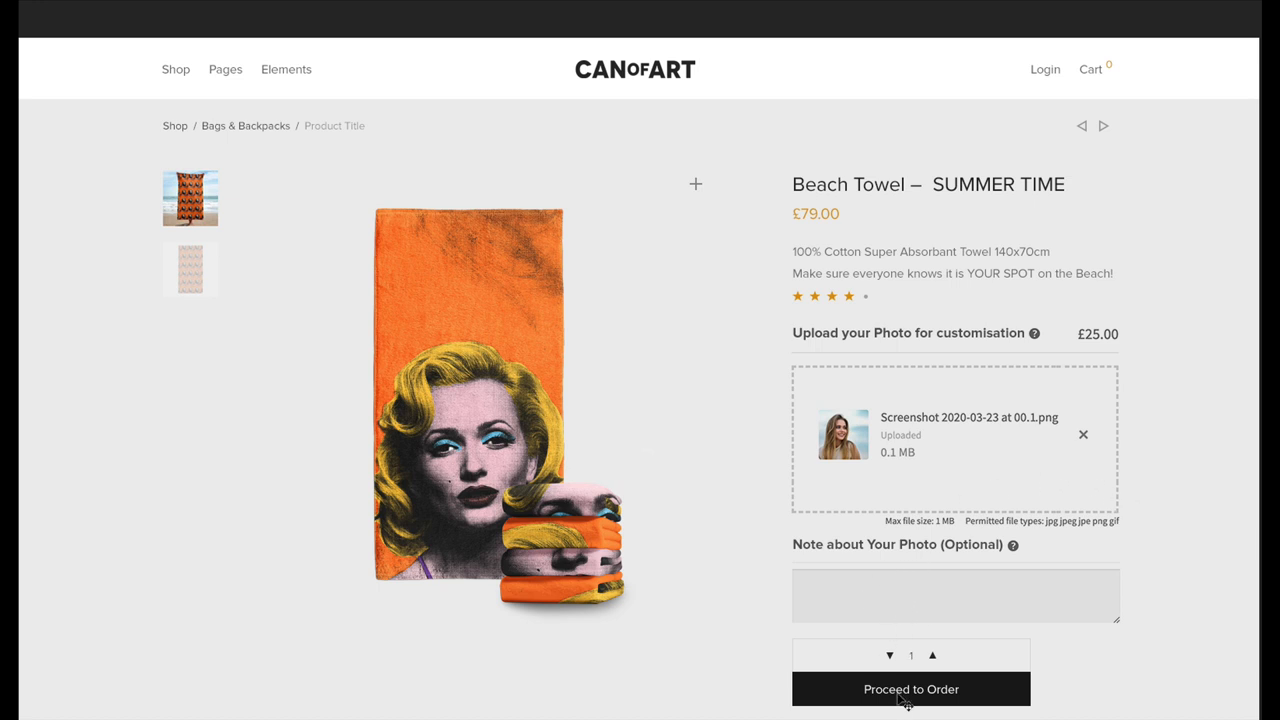
- Add the customised beach towel with the brightening note to the cart, totalling €41.19
left_click(910, 688)
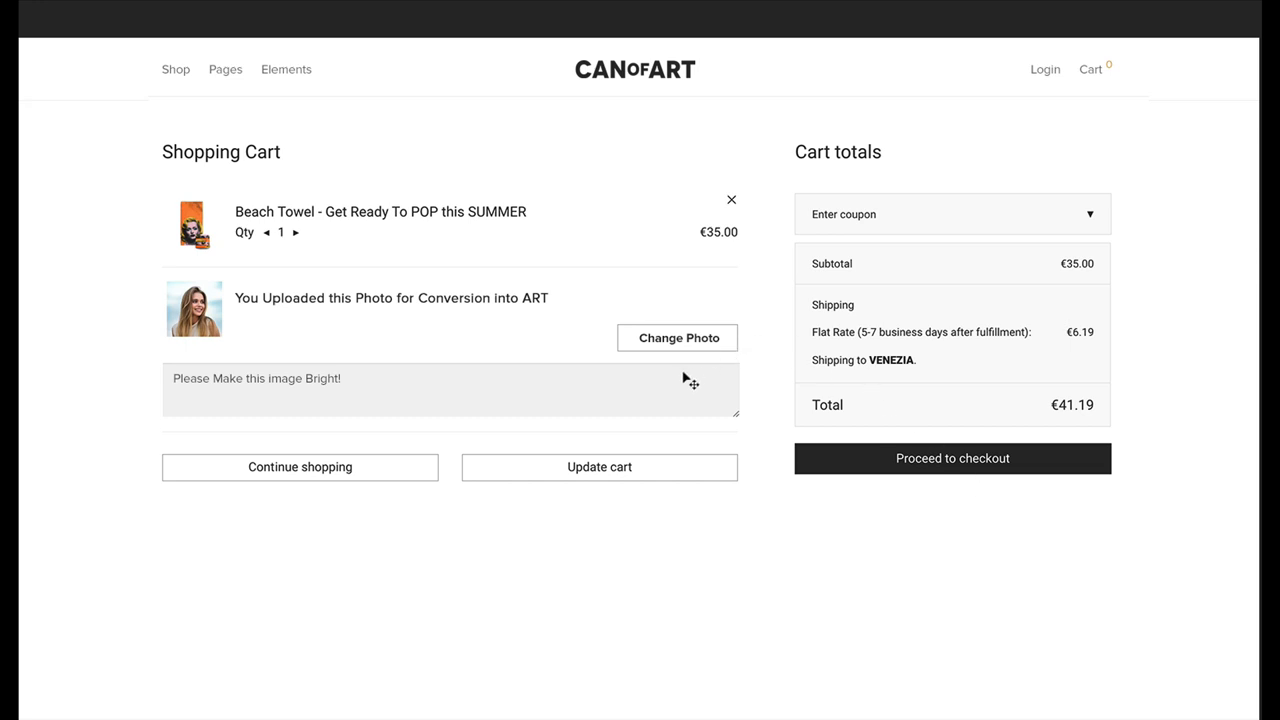
mouse_move(390, 402)
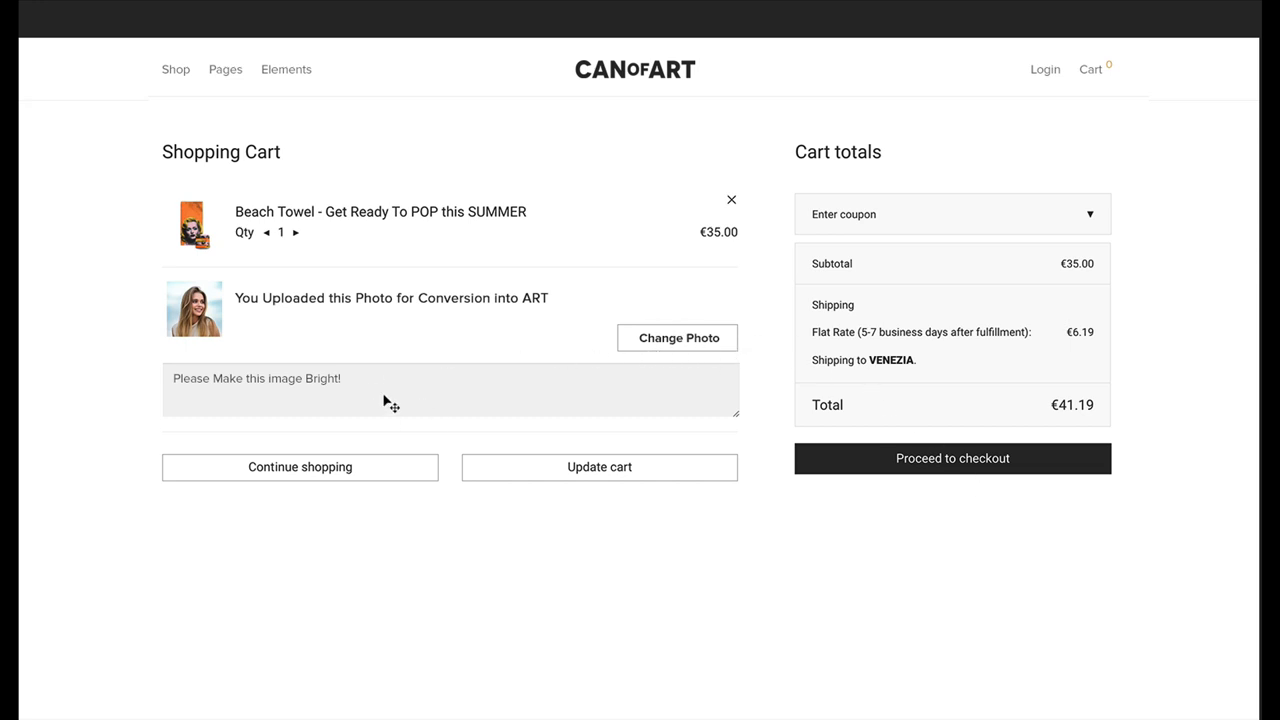
mouse_move(1224, 534)
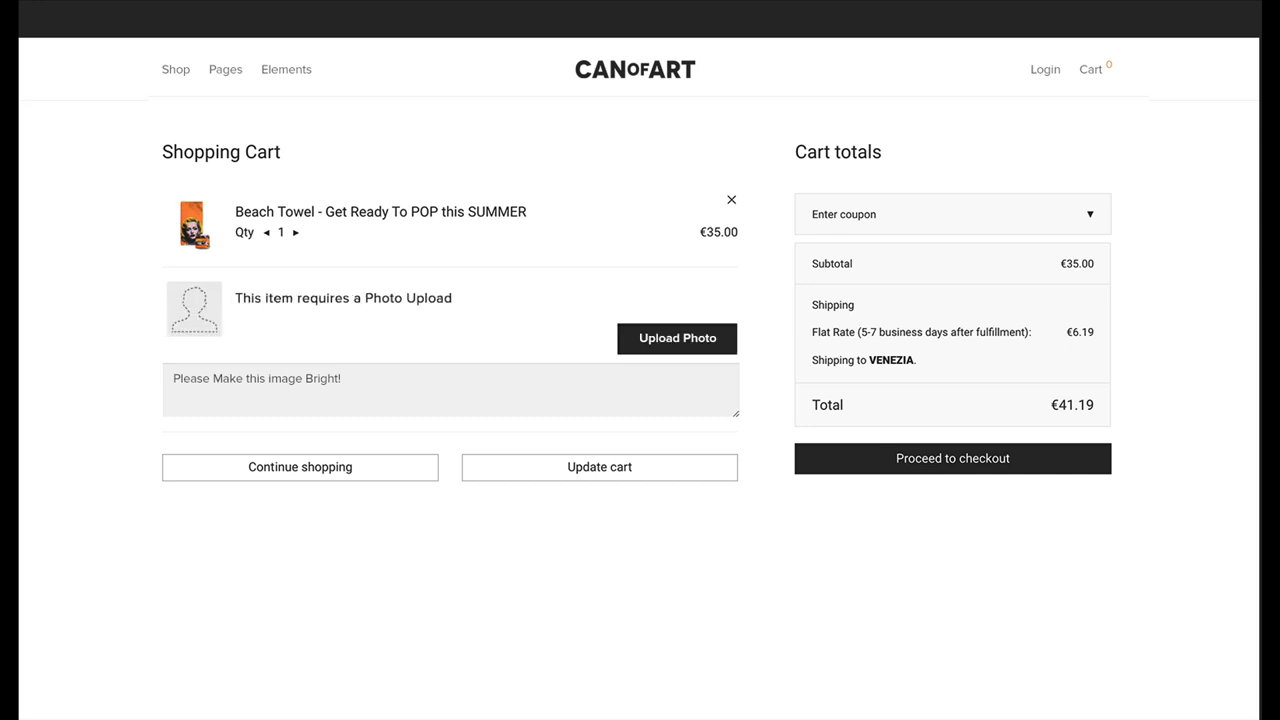
mouse_move(1230, 556)
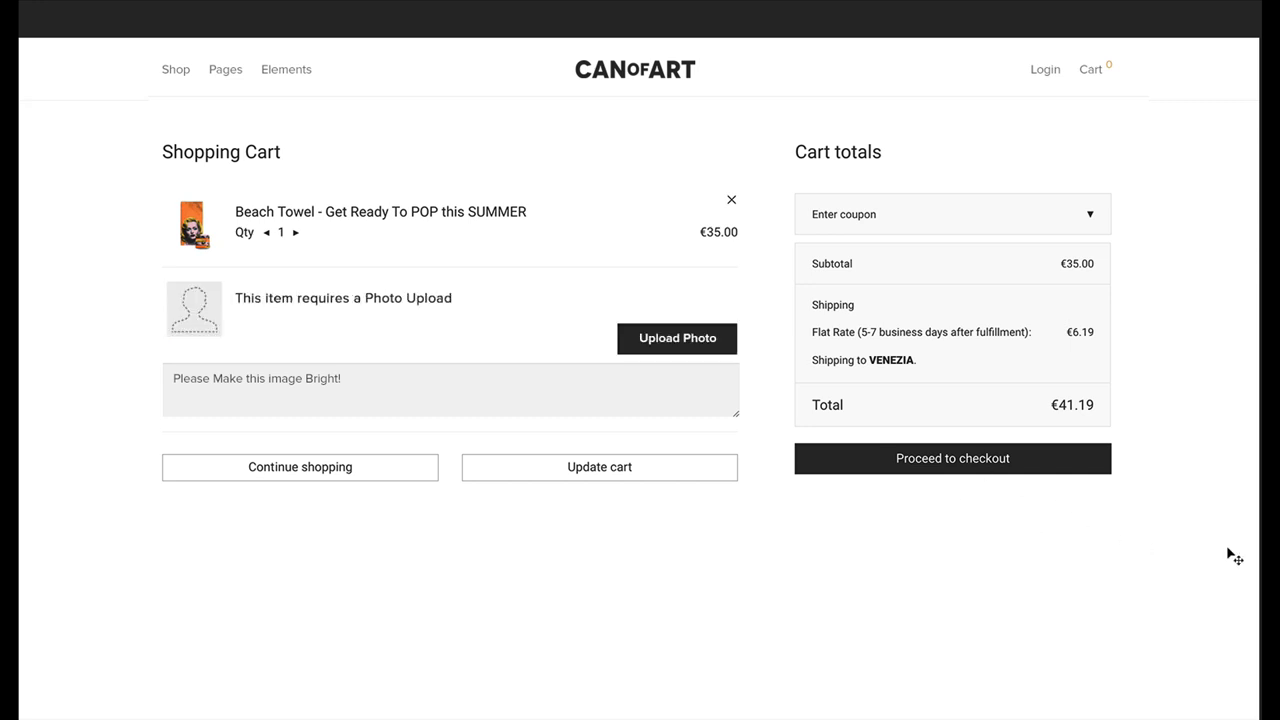
- Go through checkout past Billing details and place order #3796 for the beach towel
left_click(952, 458)
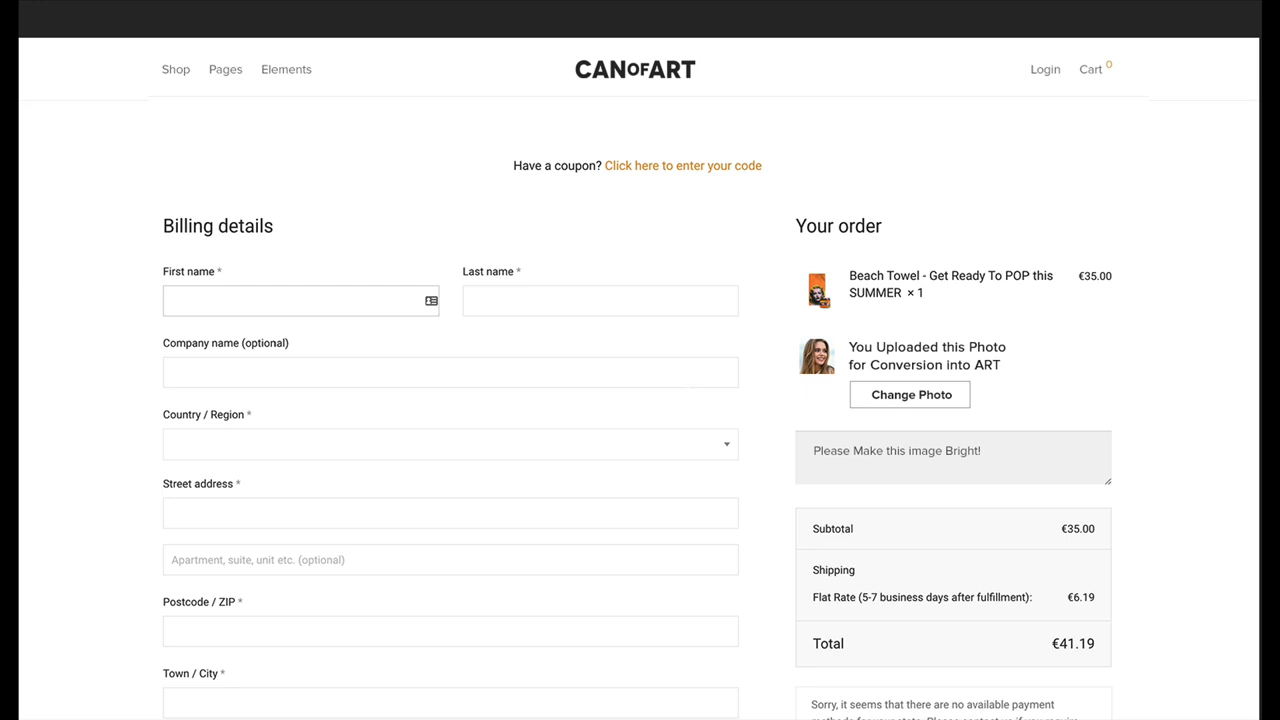
scroll("down", 3)
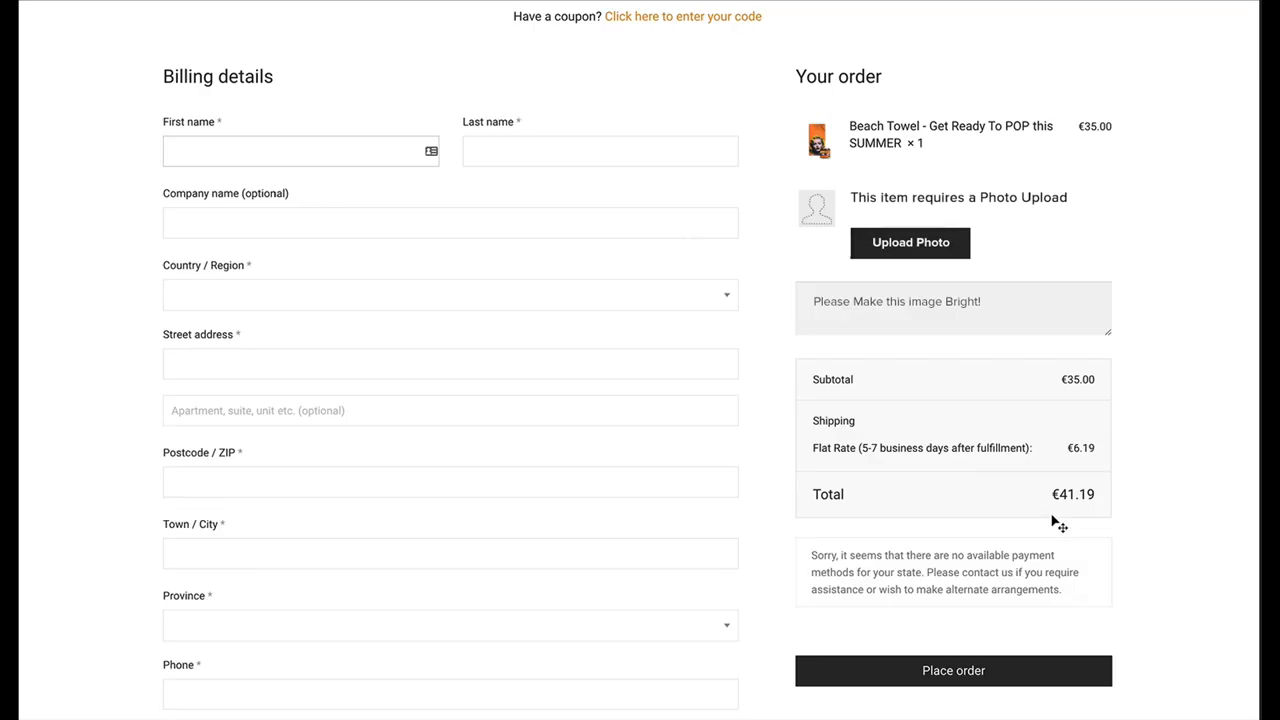
scroll("down", 3)
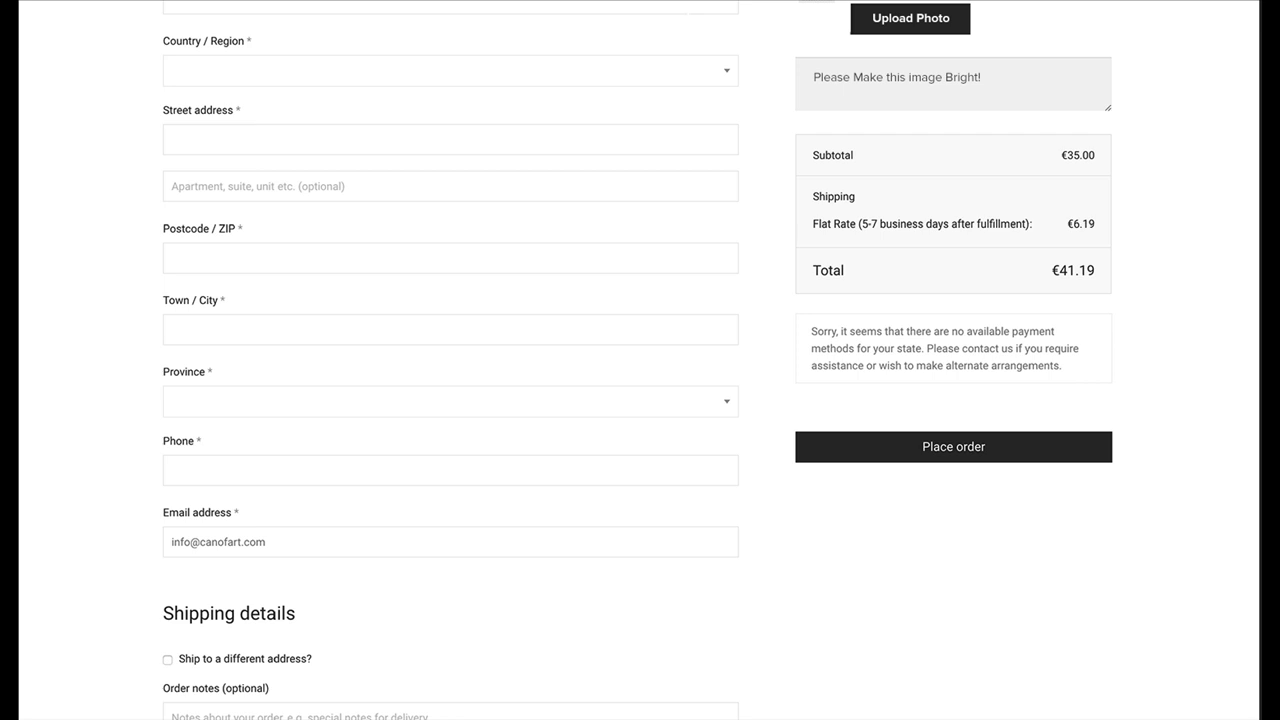
left_click(952, 446)
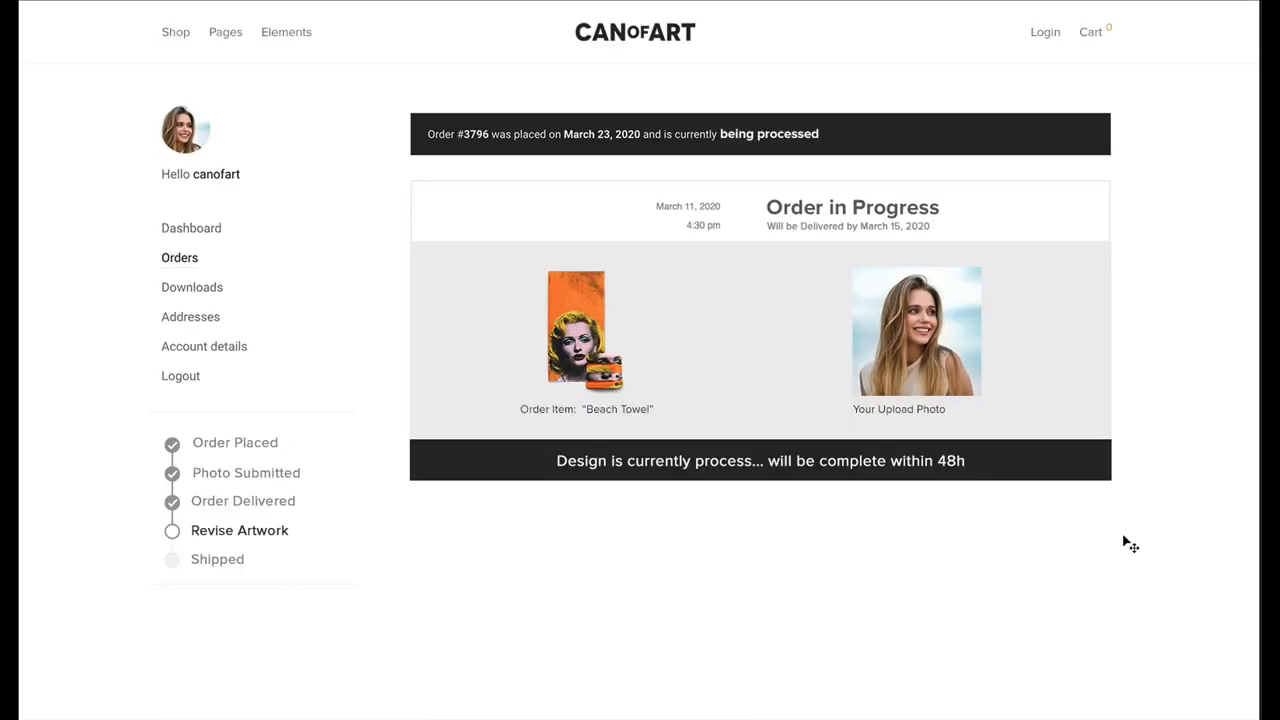
mouse_move(876, 344)
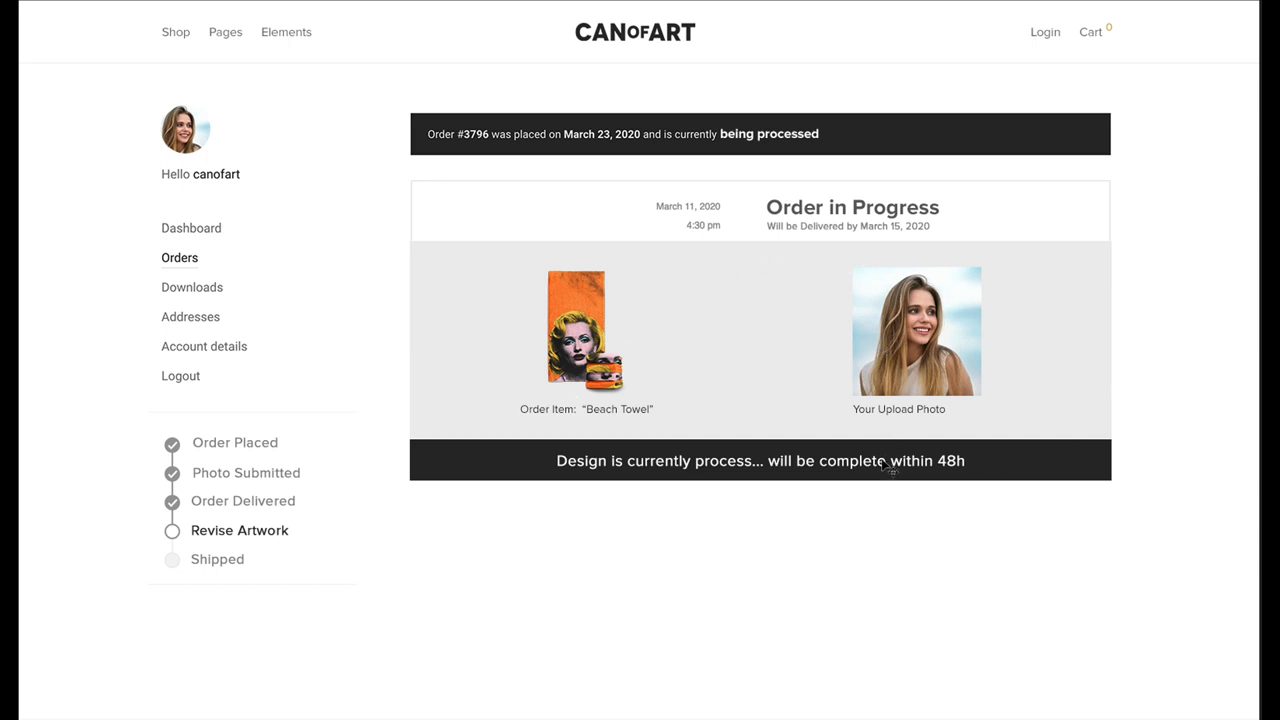
- Scroll the order #3796 page to the DELIVERED pop-art design awaiting approval
scroll("down", 3)
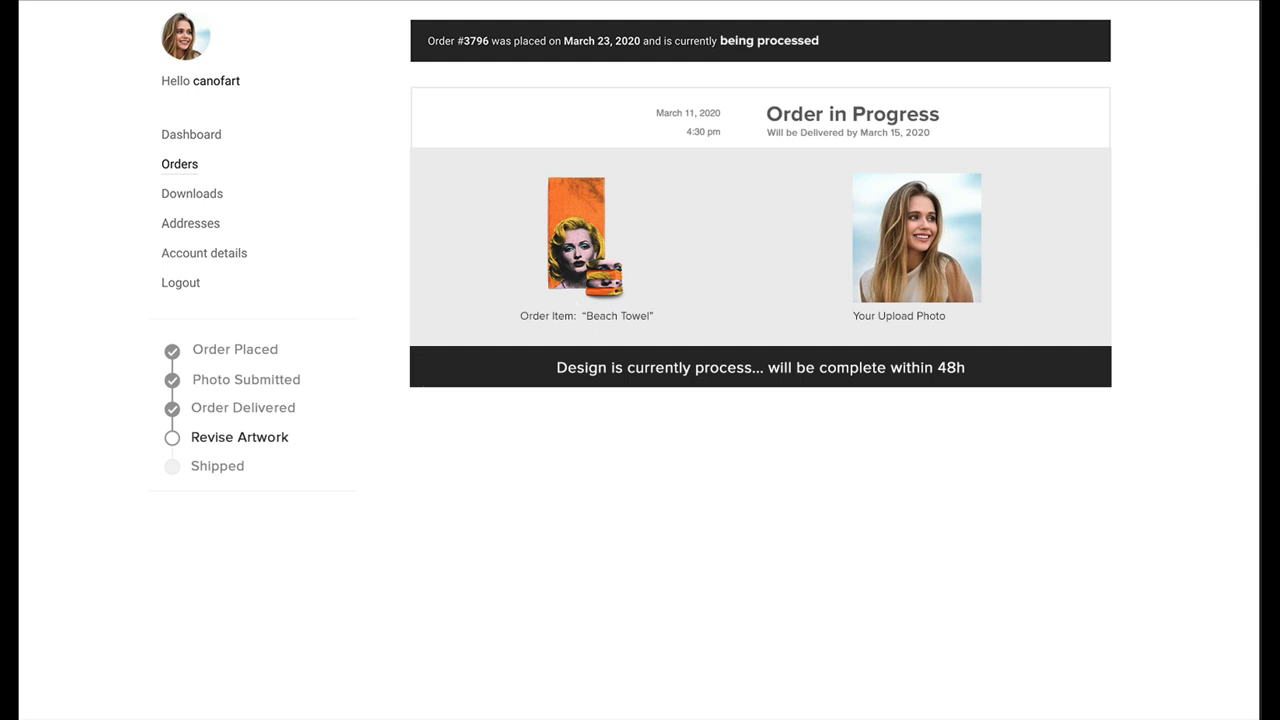
scroll("down", 3)
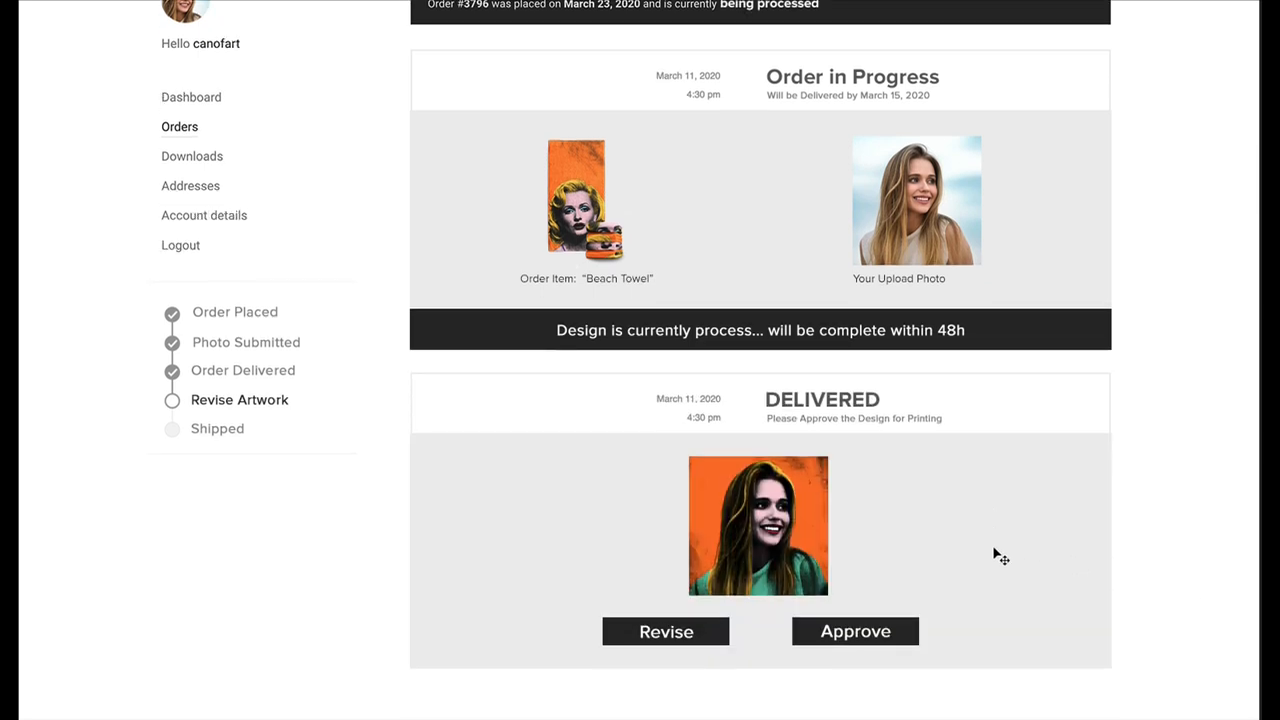
- Request a revision of the delivered design, bringing up the REVISION form (1 of 3)
scroll("down", 3)
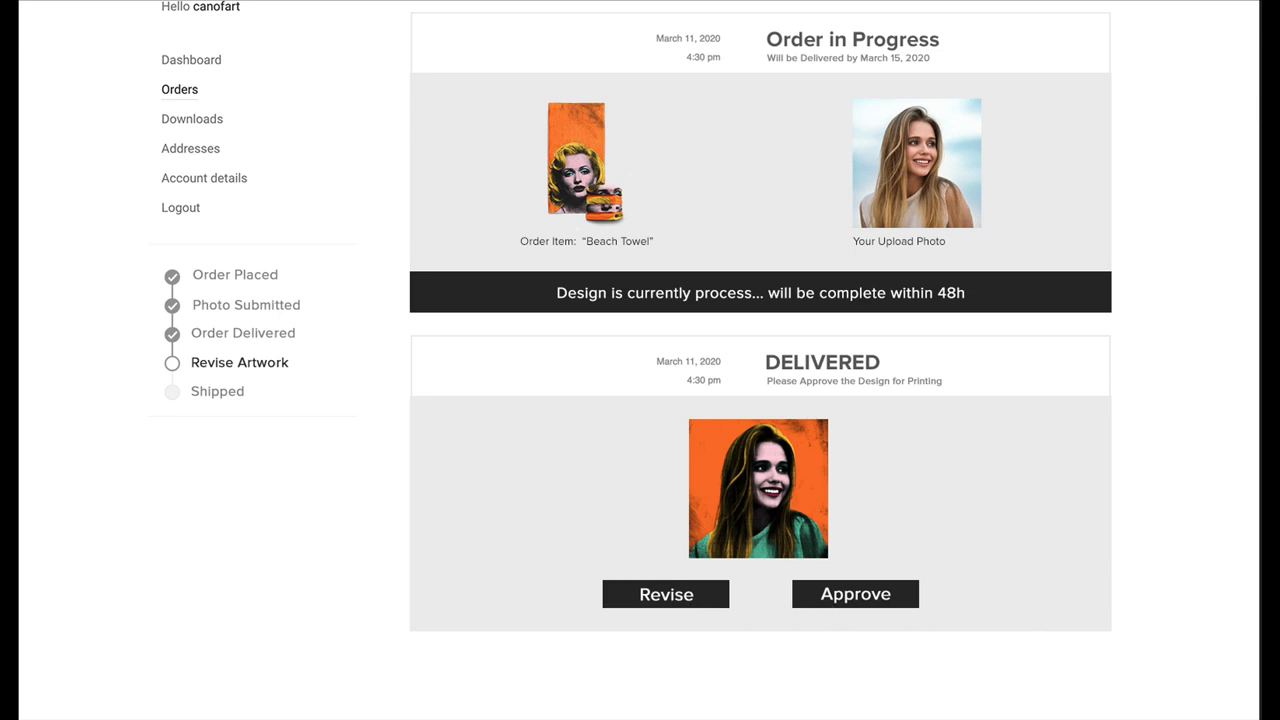
left_click(664, 594)
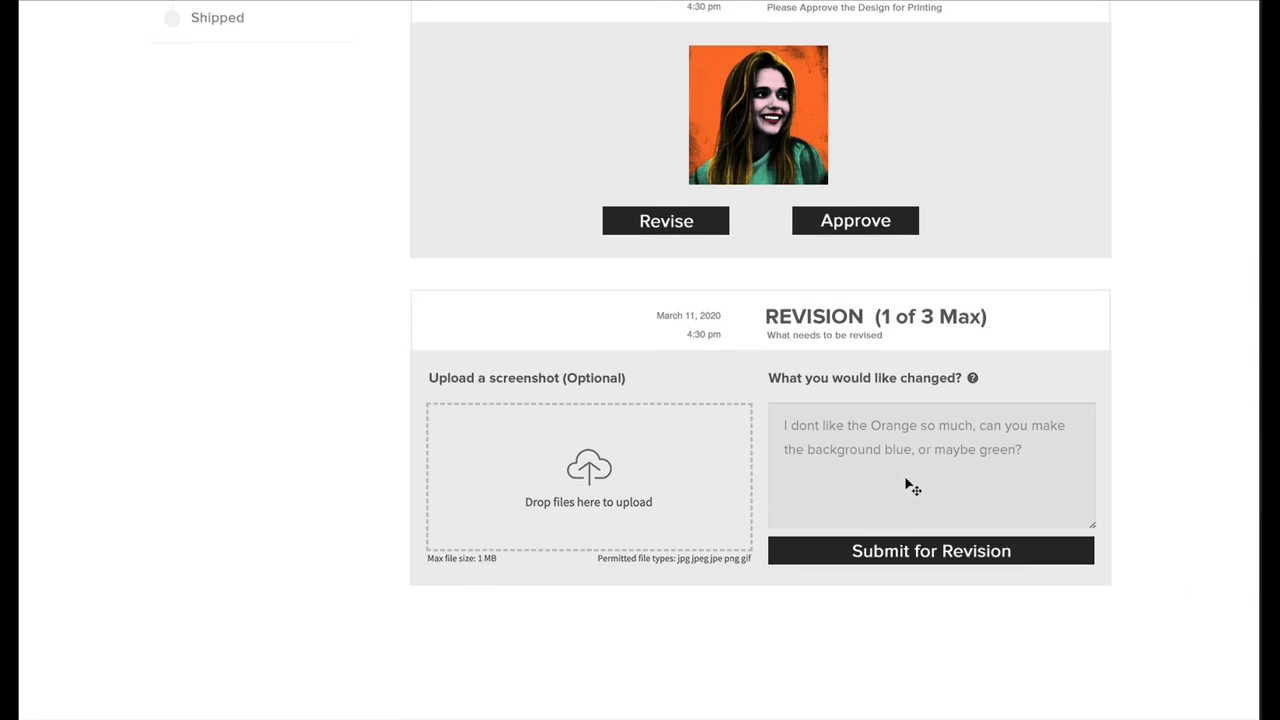
mouse_move(940, 498)
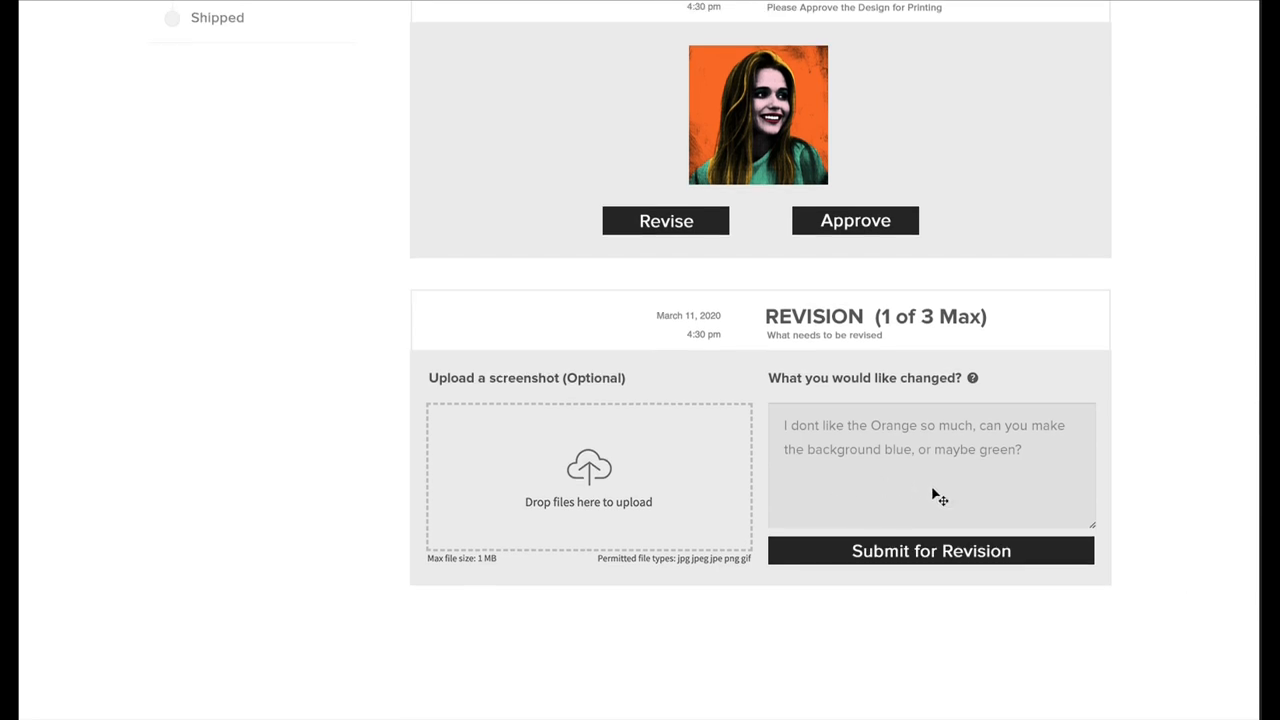
mouse_move(934, 390)
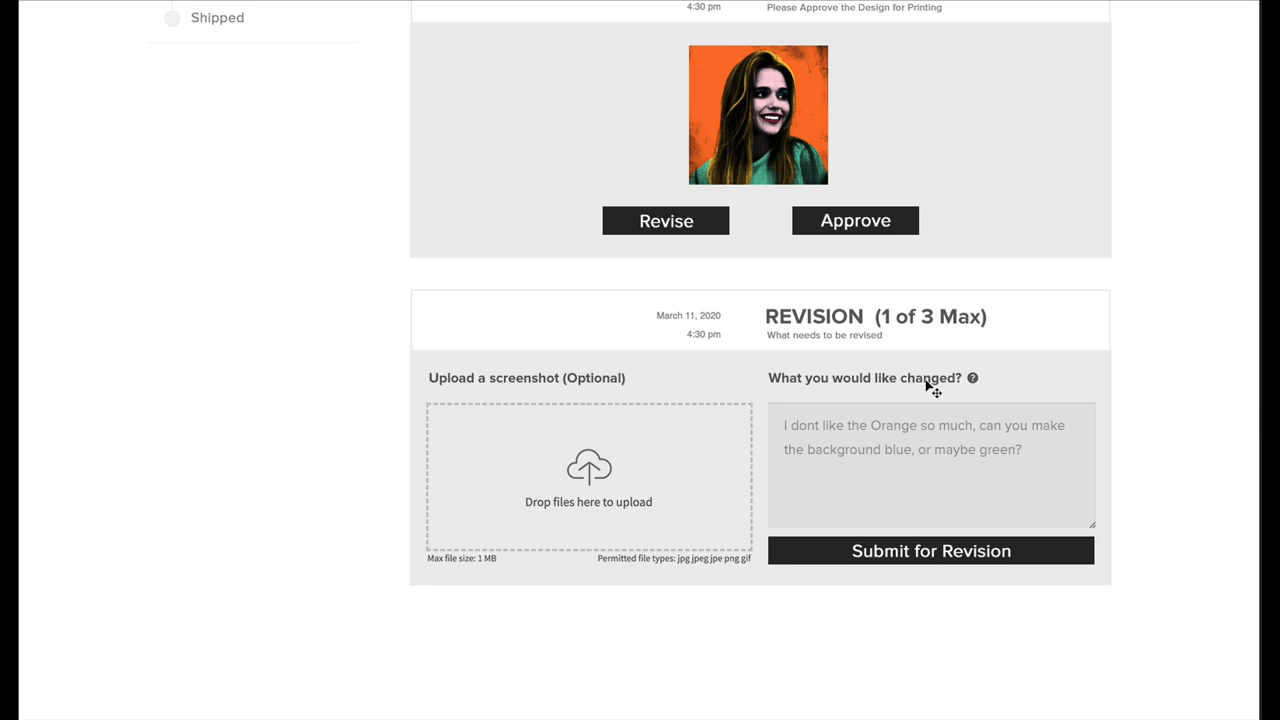
- Scroll to the new DELIVERED section offering blue and green background revisions
scroll("down", 3)
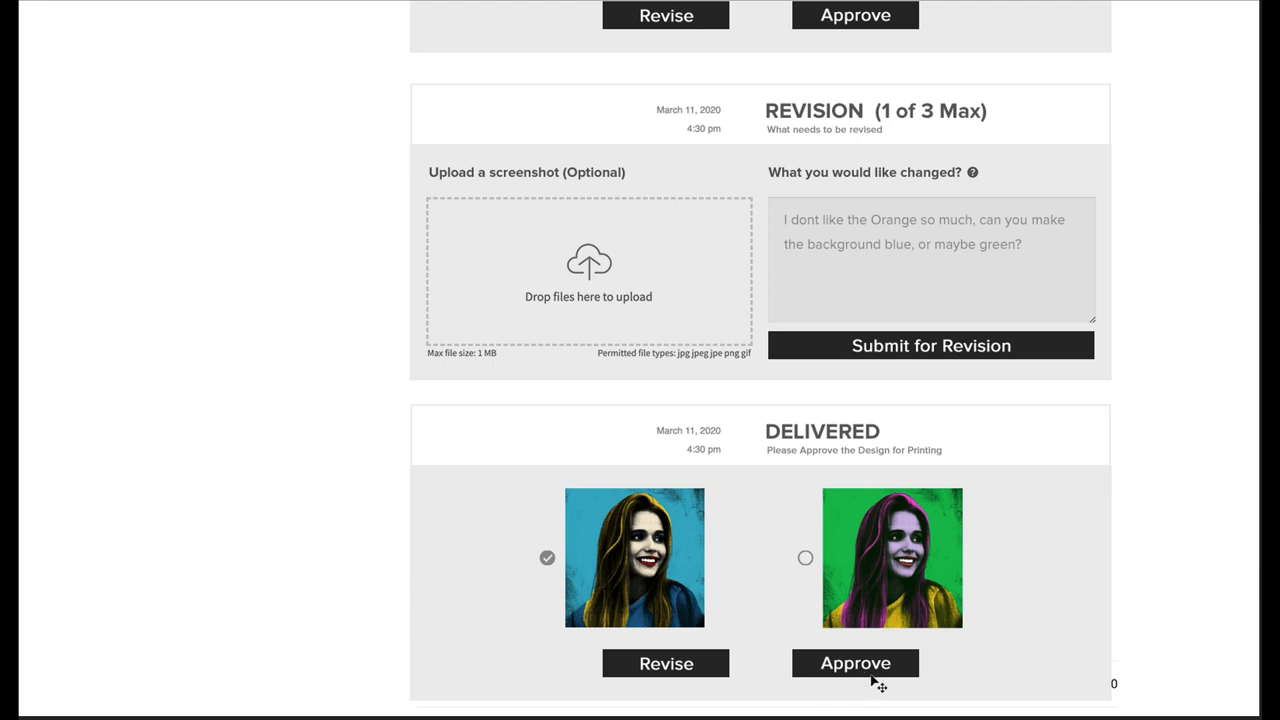
mouse_move(904, 684)
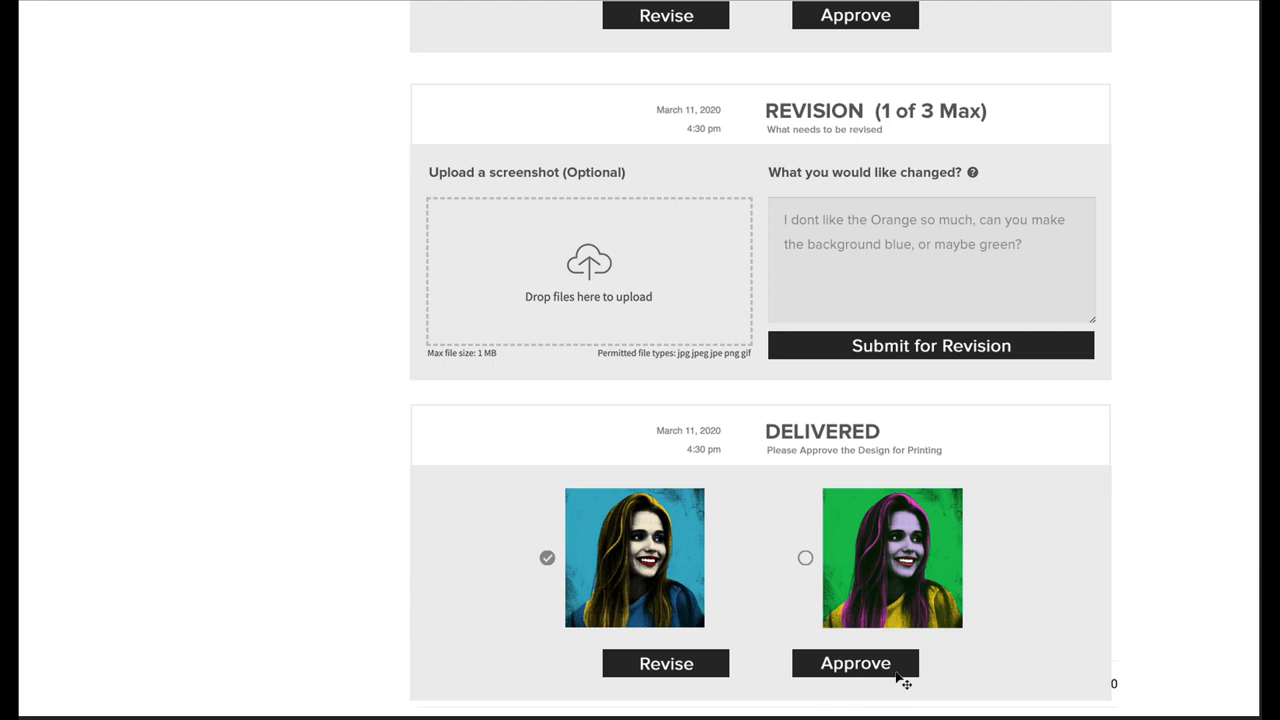